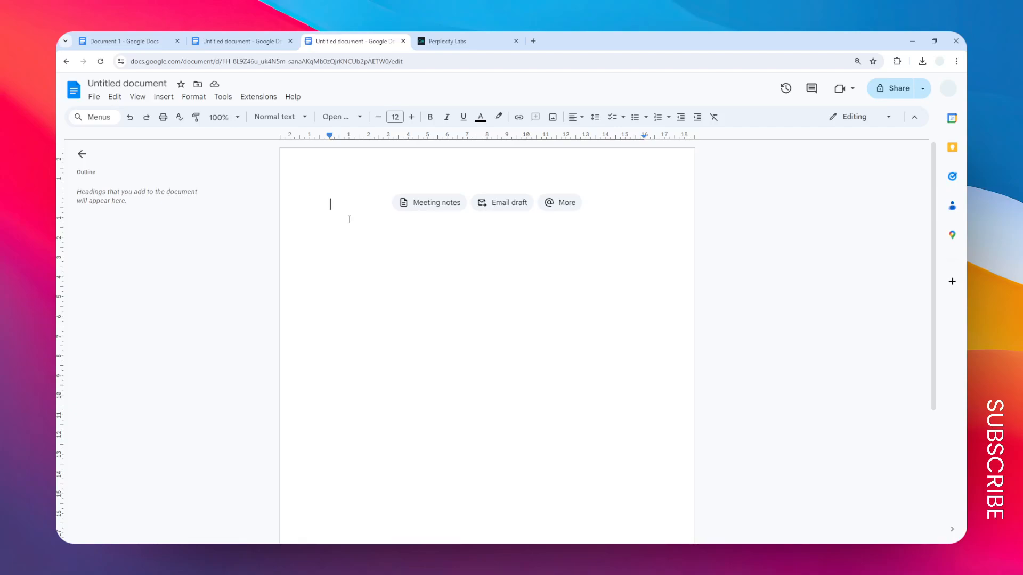
pyautogui.moveTo(356, 205)
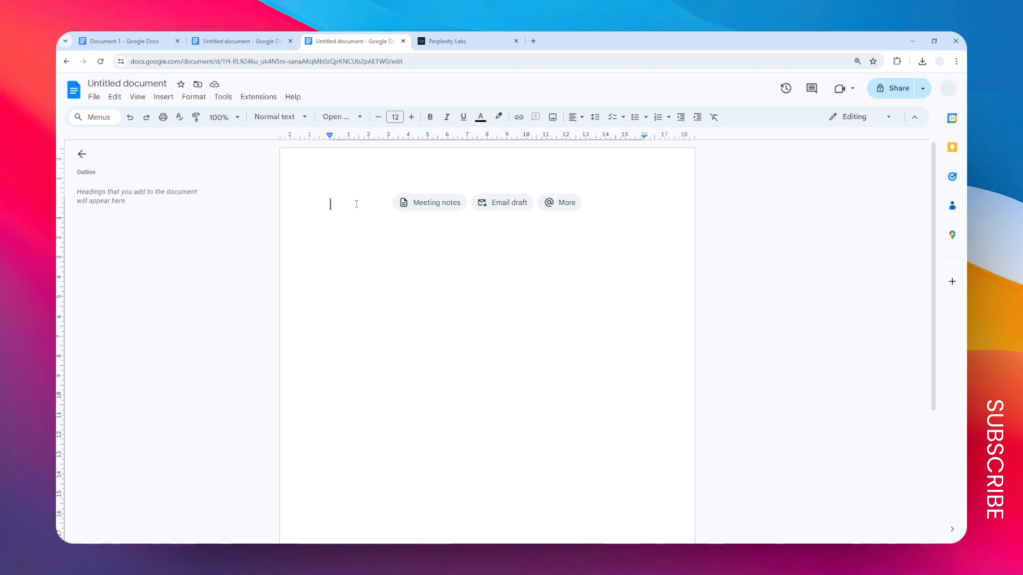
pyautogui.moveTo(365, 219)
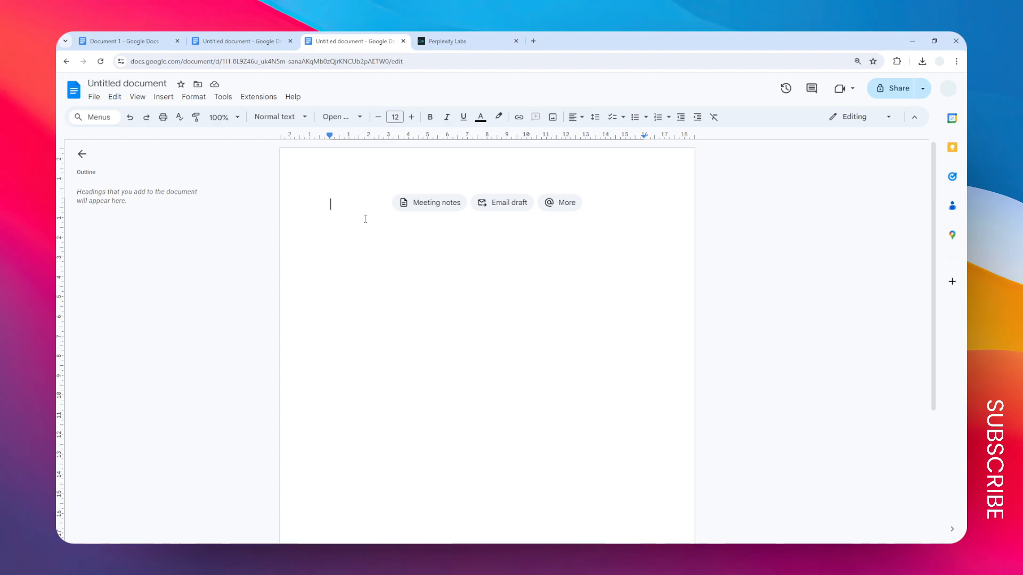
pyautogui.moveTo(467, 185)
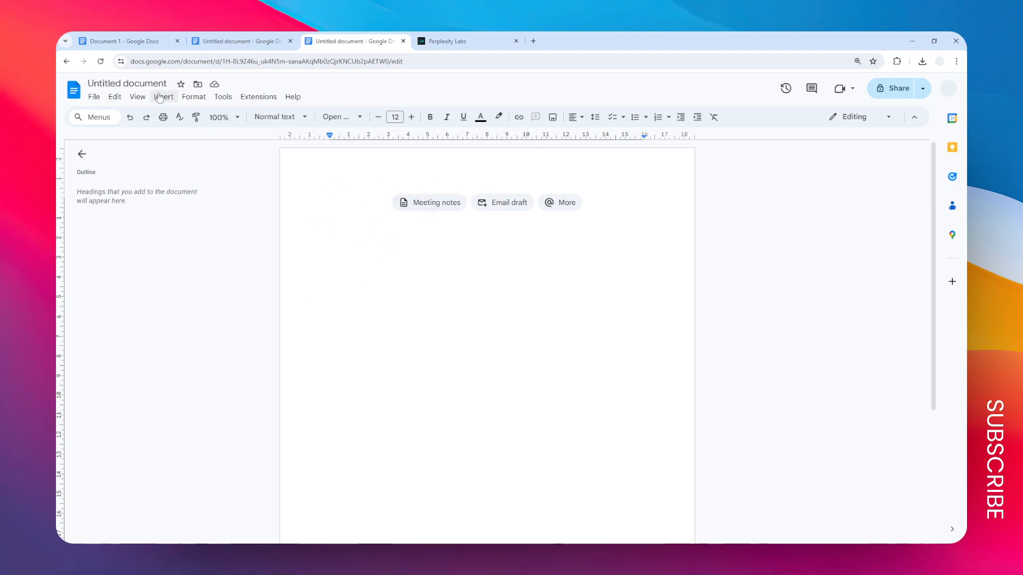
# - Start a new blank drawing canvas over the document via Insert > Drawing > New
pyautogui.click(164, 97)
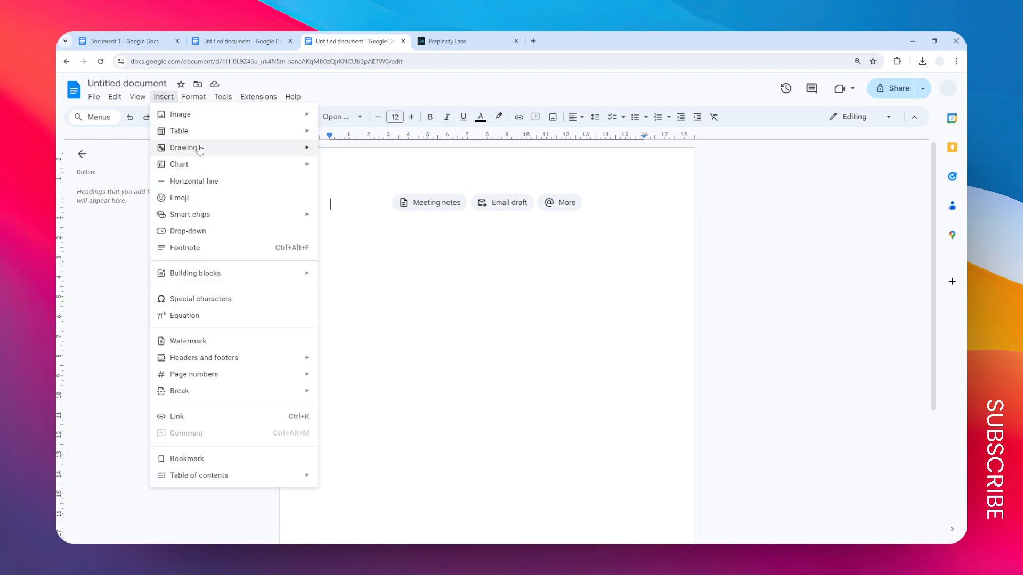
pyautogui.click(184, 147)
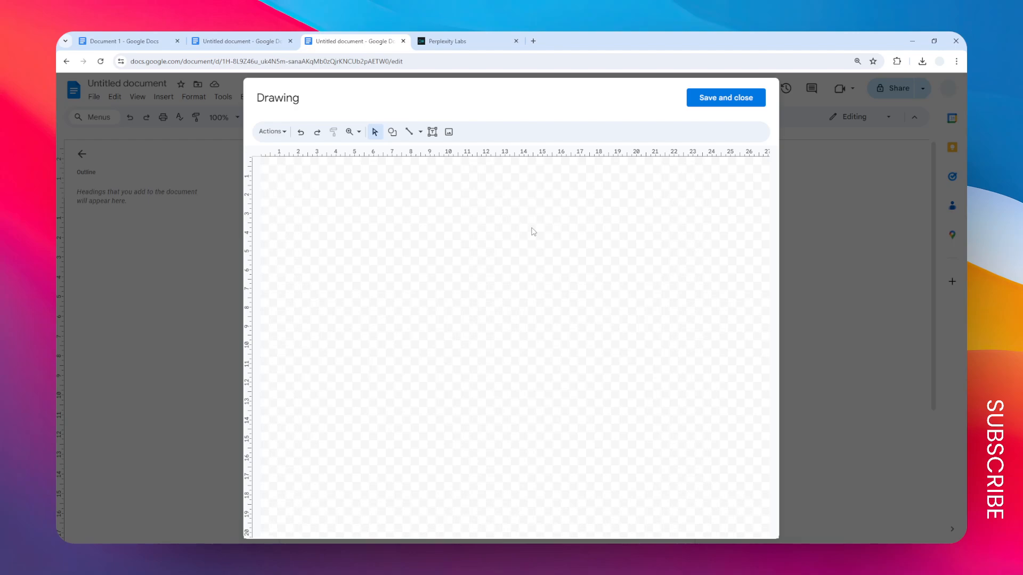
pyautogui.moveTo(518, 228)
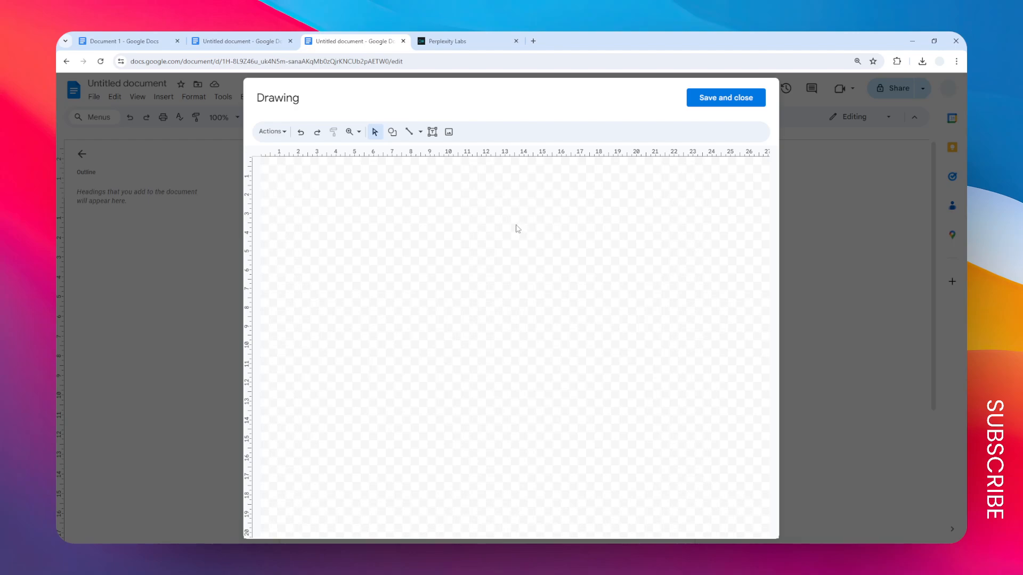
pyautogui.moveTo(478, 215)
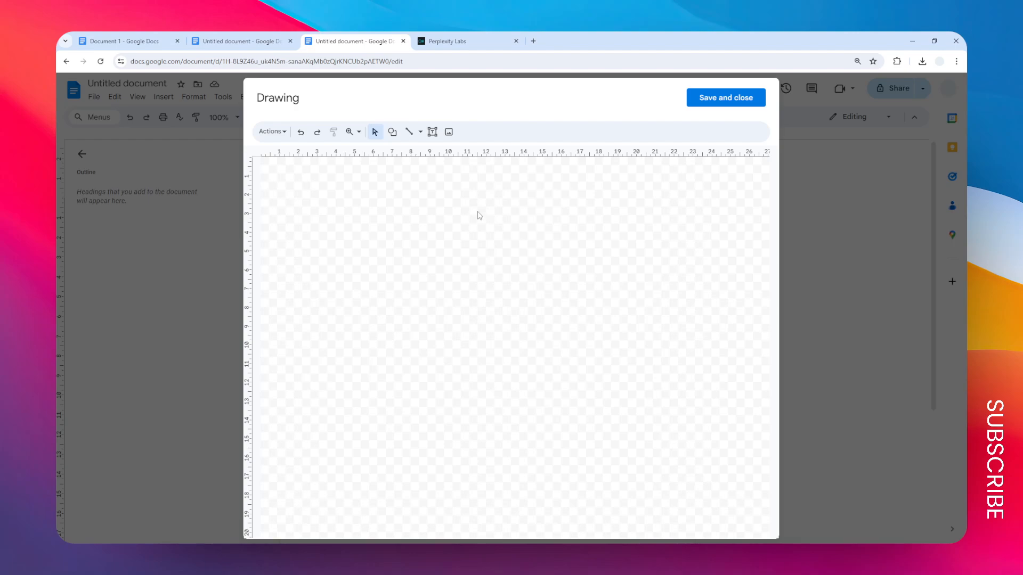
pyautogui.moveTo(436, 196)
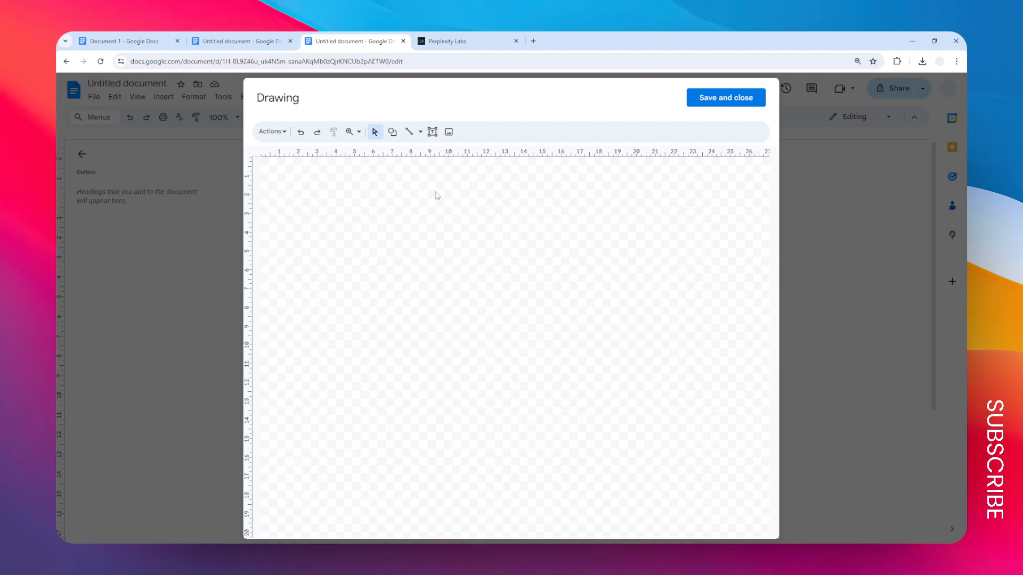
pyautogui.moveTo(386, 190)
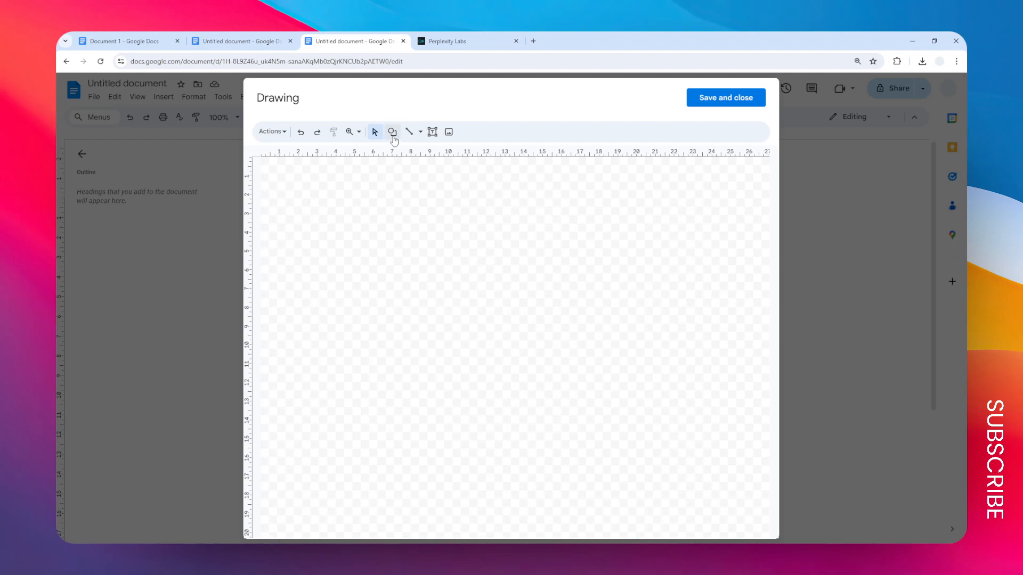
# - Draw a tall rounded rectangle on the canvas from the basic Shapes gallery
pyautogui.click(392, 132)
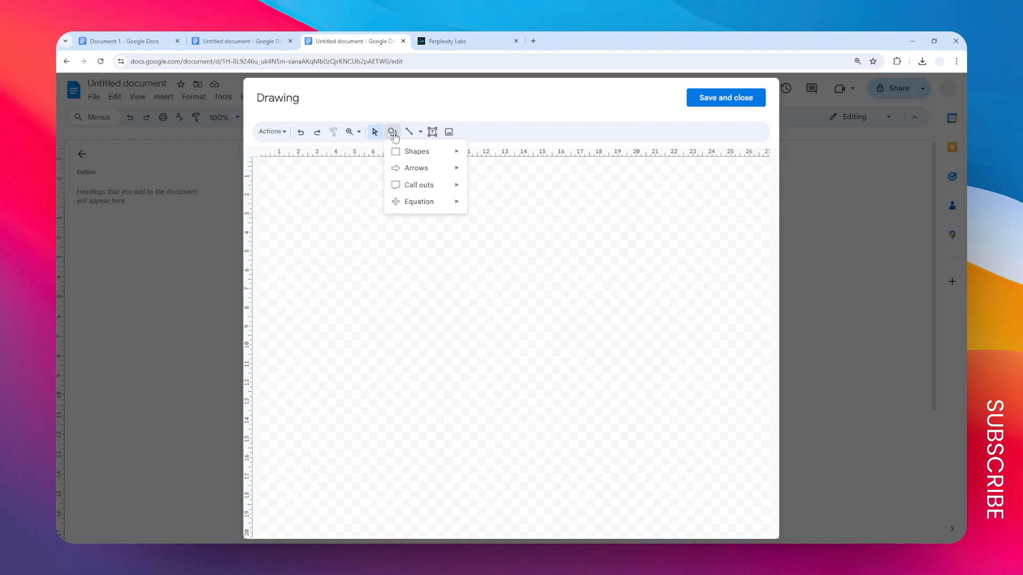
pyautogui.click(416, 151)
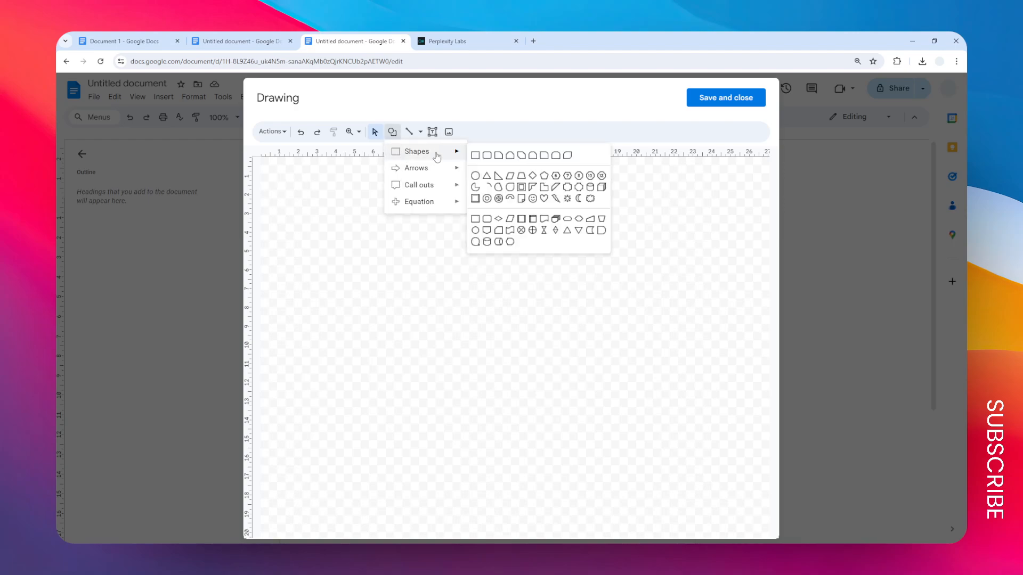
pyautogui.moveTo(487, 156)
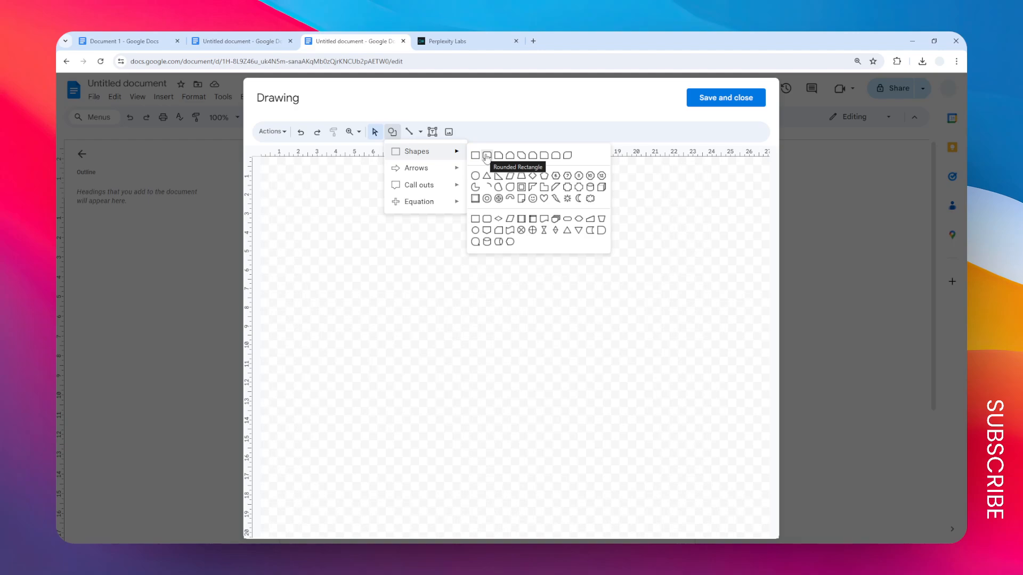
pyautogui.click(486, 155)
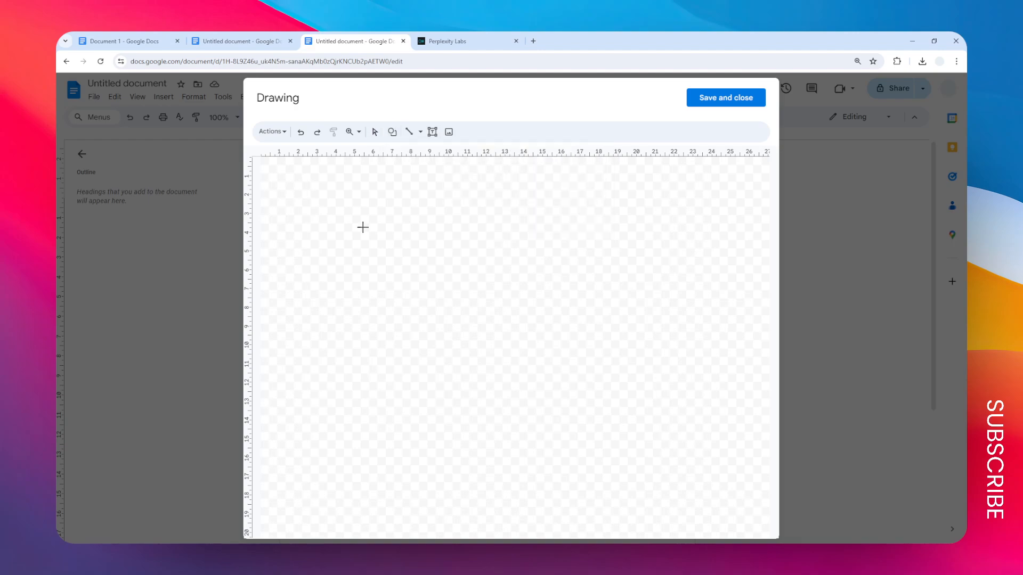
pyautogui.moveTo(301, 188)
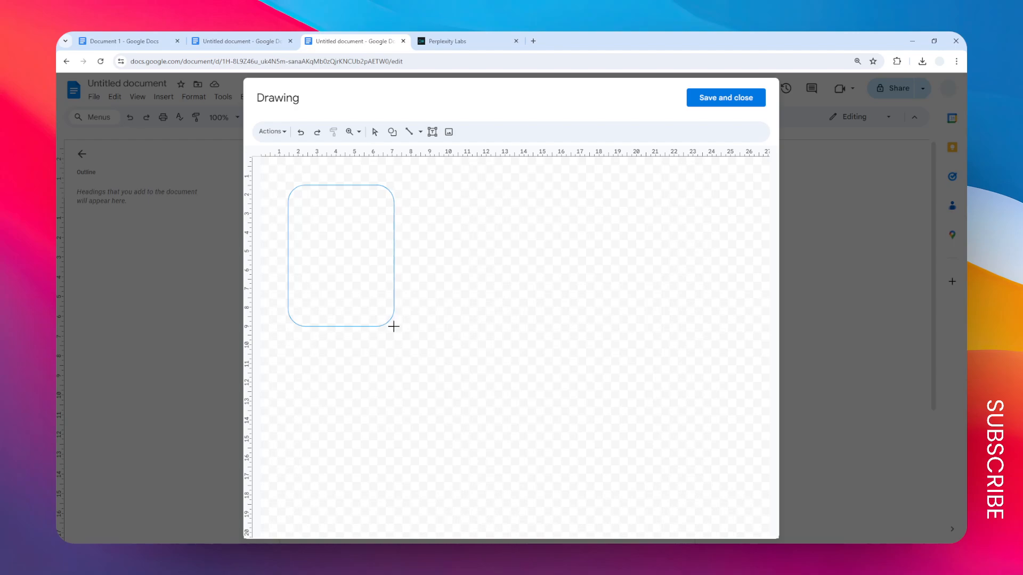
pyautogui.click(340, 256)
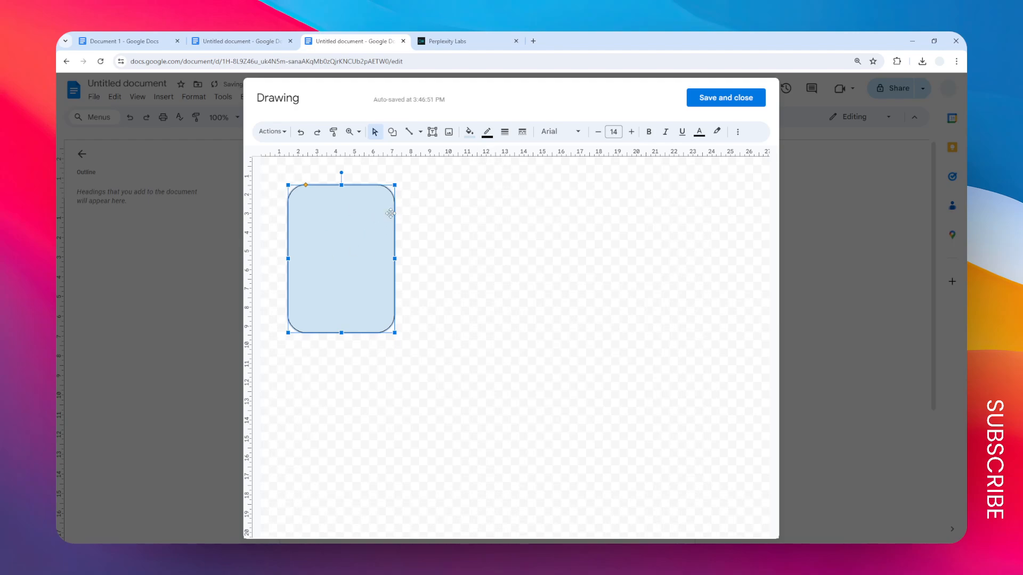
# - Fill the rounded rectangle solid dark red and bring up its border colour choices
pyautogui.click(469, 131)
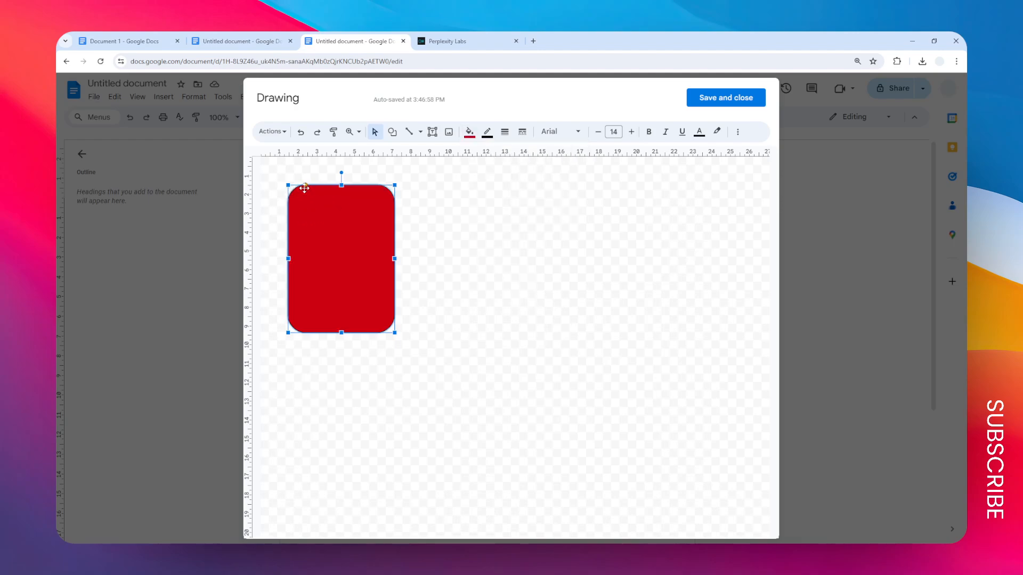
pyautogui.click(487, 132)
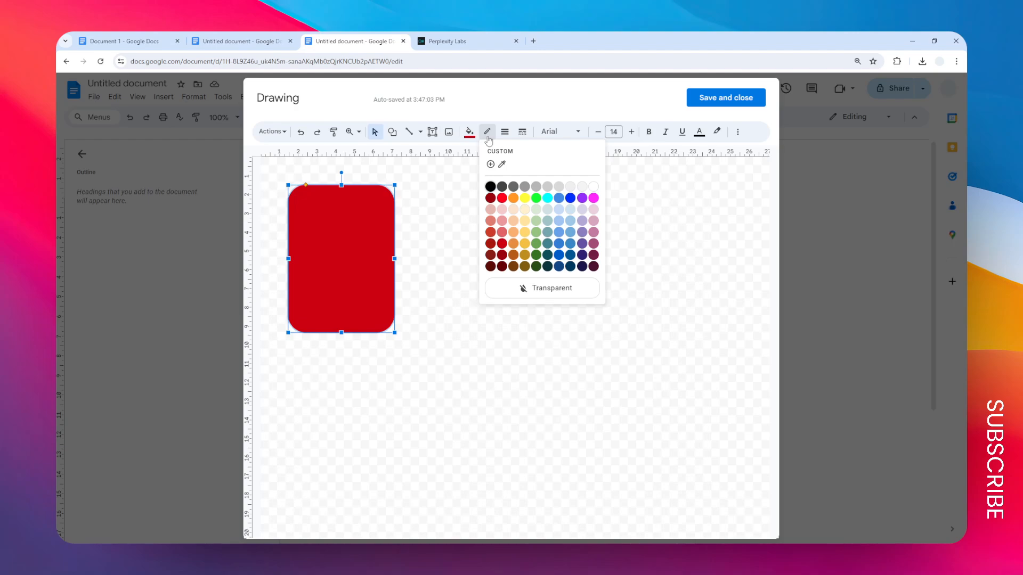
pyautogui.moveTo(296, 252)
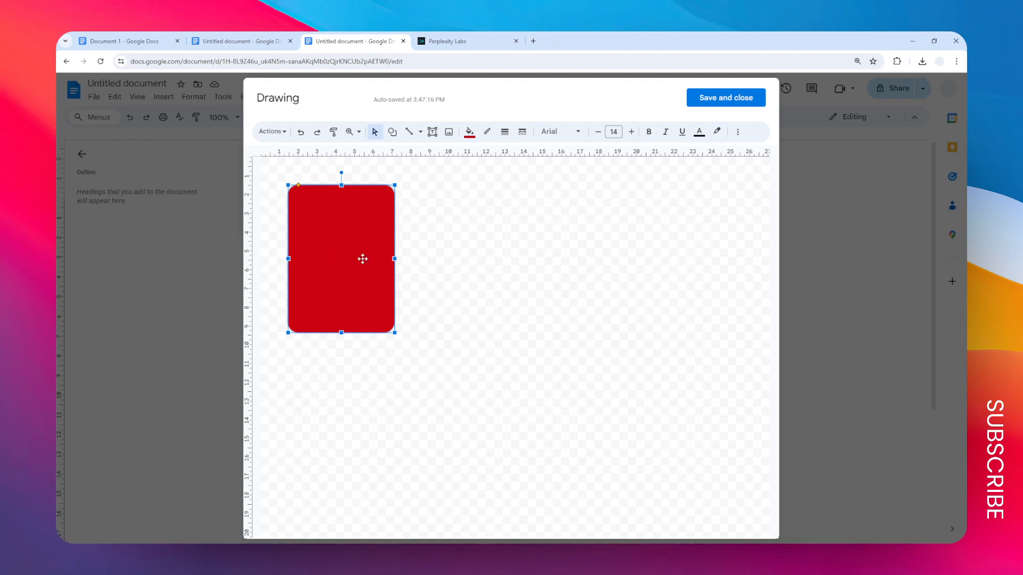
pyautogui.moveTo(356, 190)
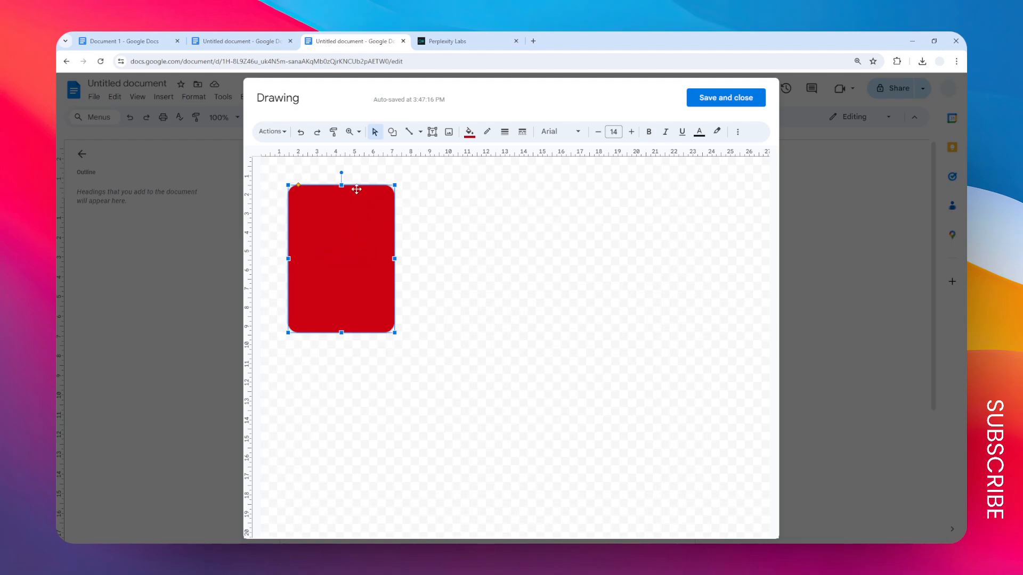
pyautogui.moveTo(271, 246)
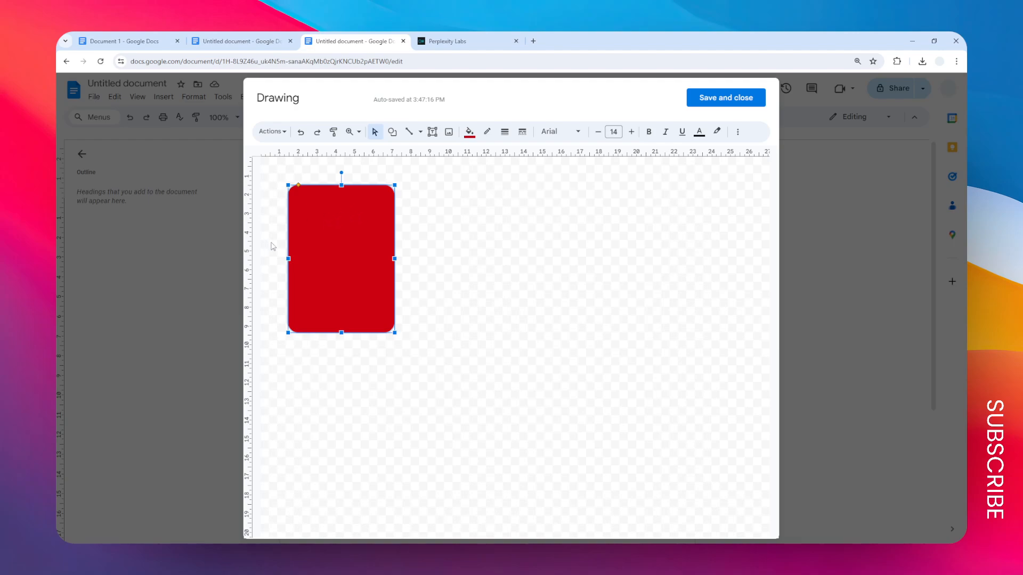
pyautogui.moveTo(315, 260)
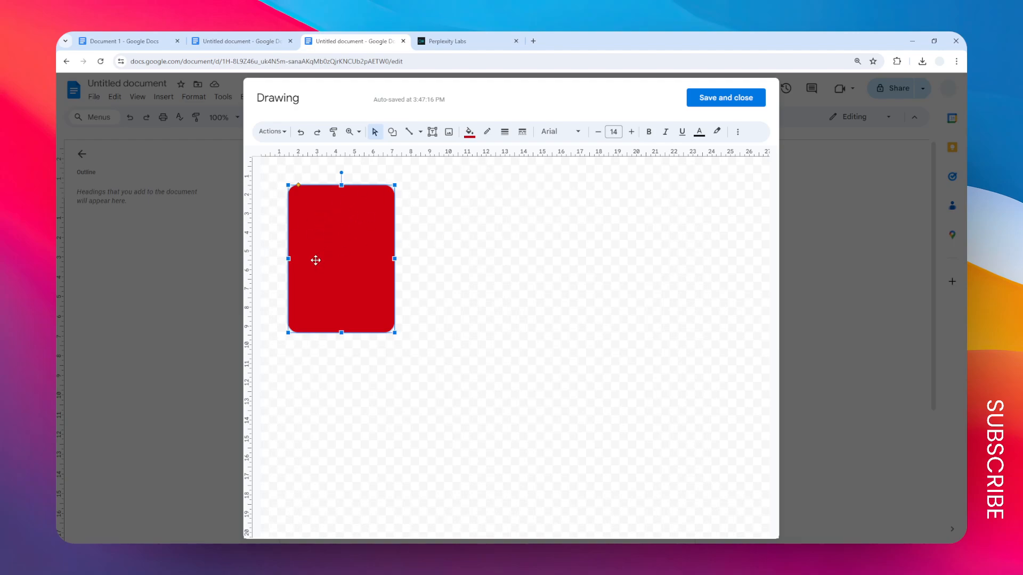
pyautogui.moveTo(443, 185)
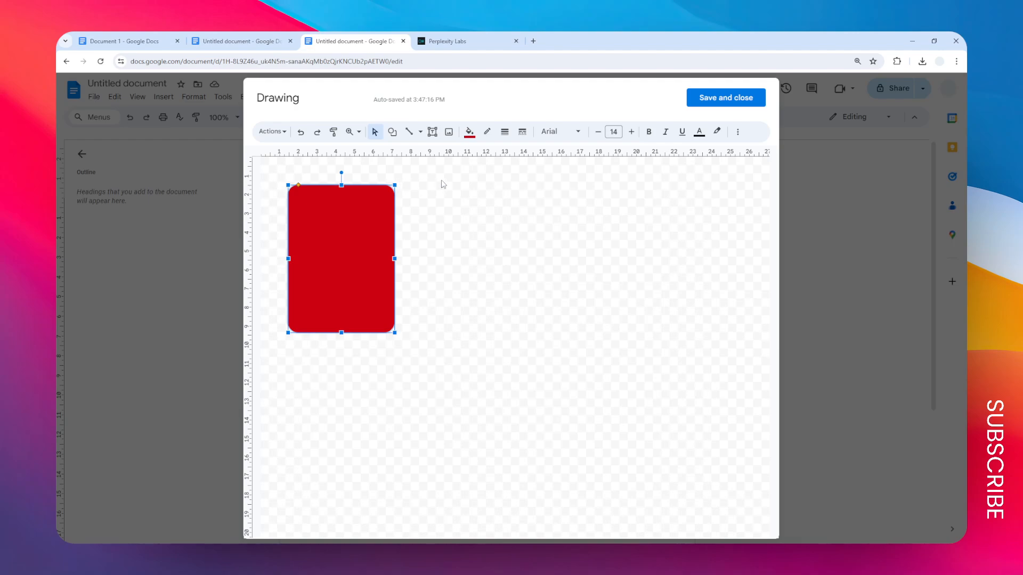
pyautogui.moveTo(373, 190)
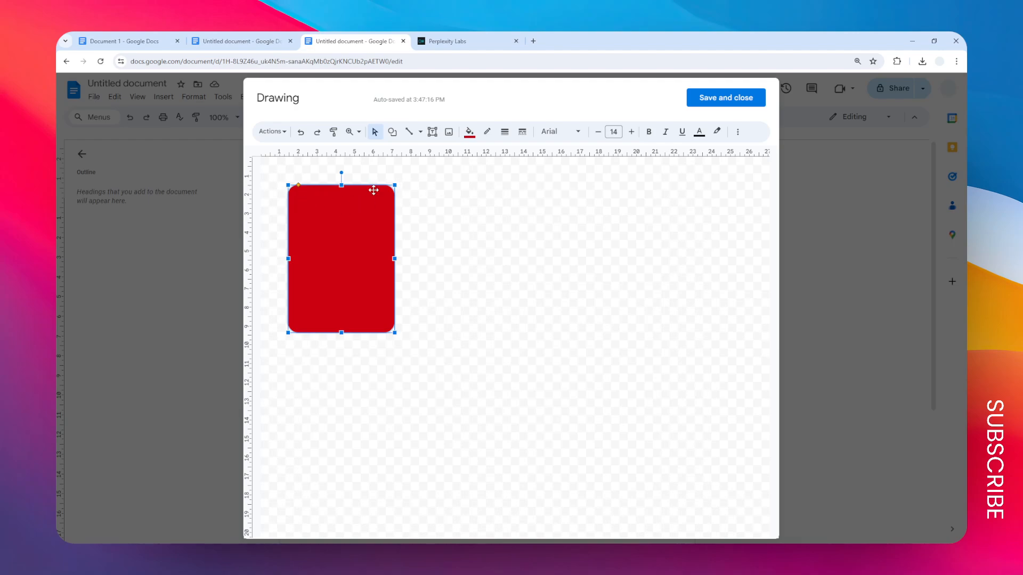
# - Add a smaller white rounded rectangle inside the upper part of the red card and deselect it
pyautogui.click(392, 131)
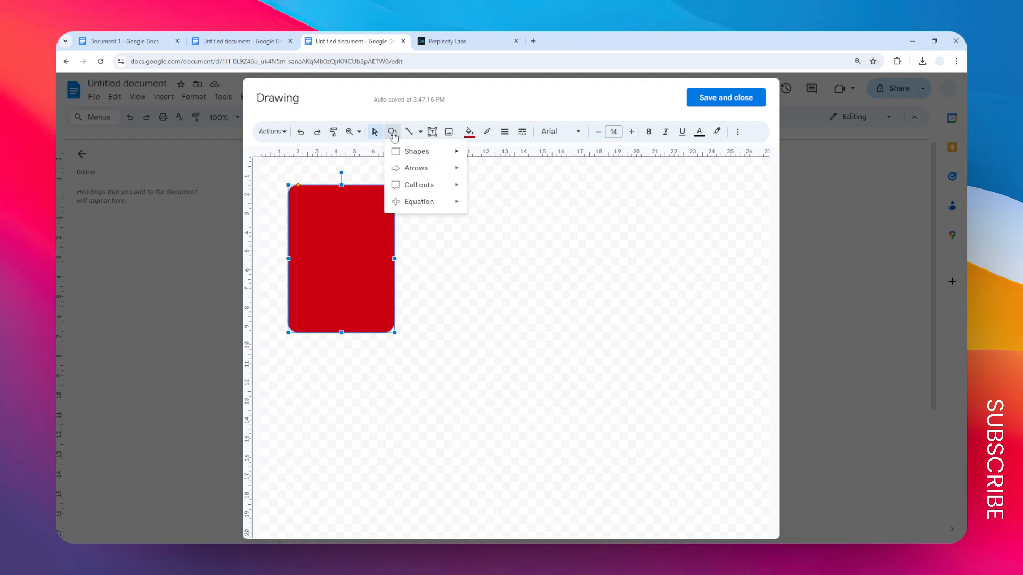
pyautogui.moveTo(458, 147)
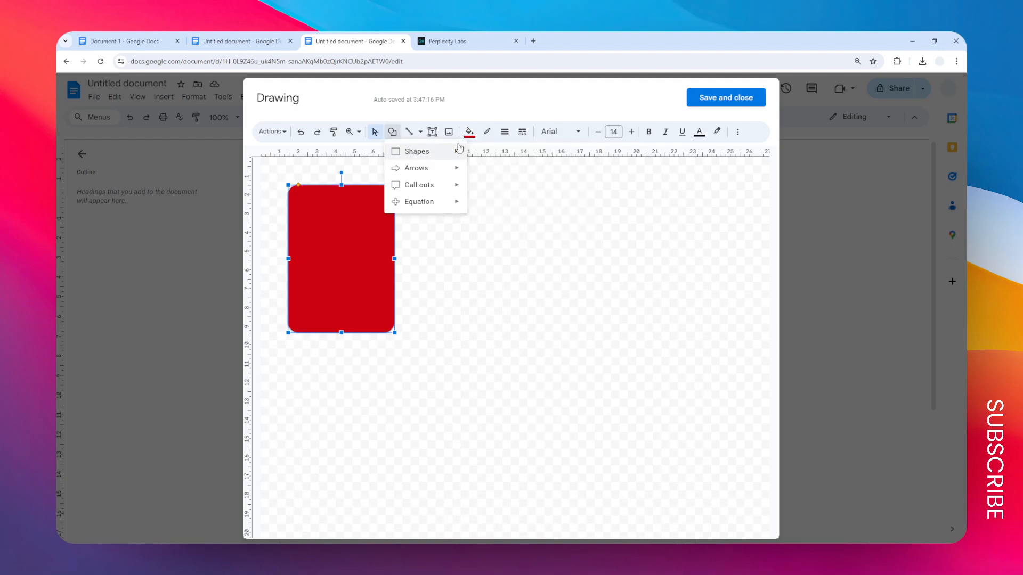
pyautogui.click(417, 150)
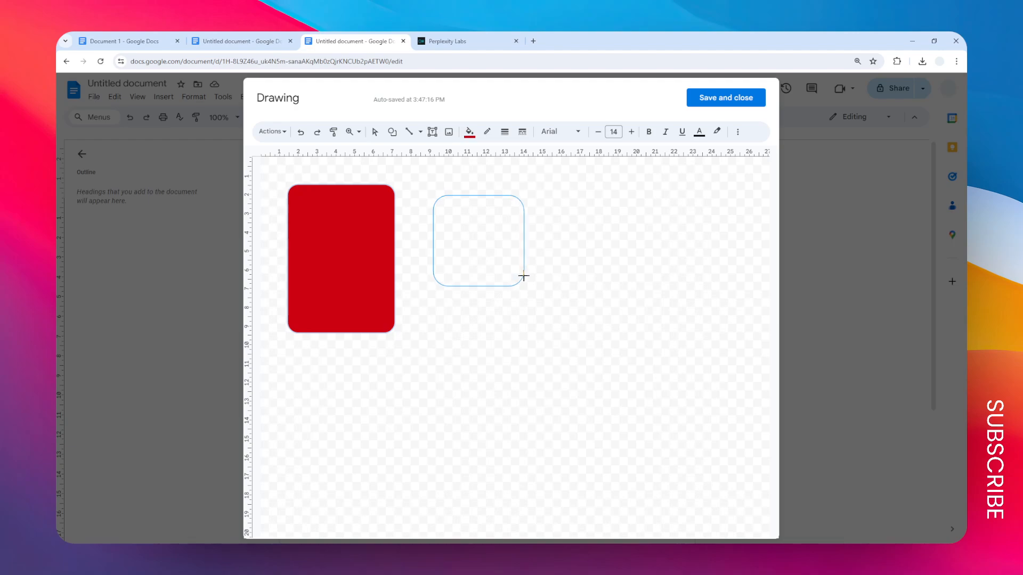
pyautogui.click(469, 131)
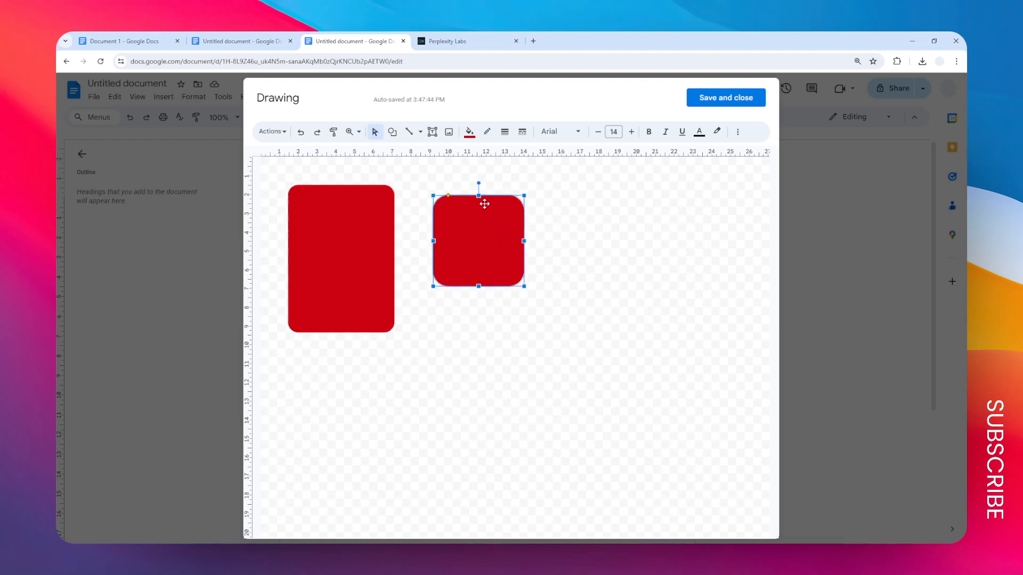
pyautogui.moveTo(441, 210)
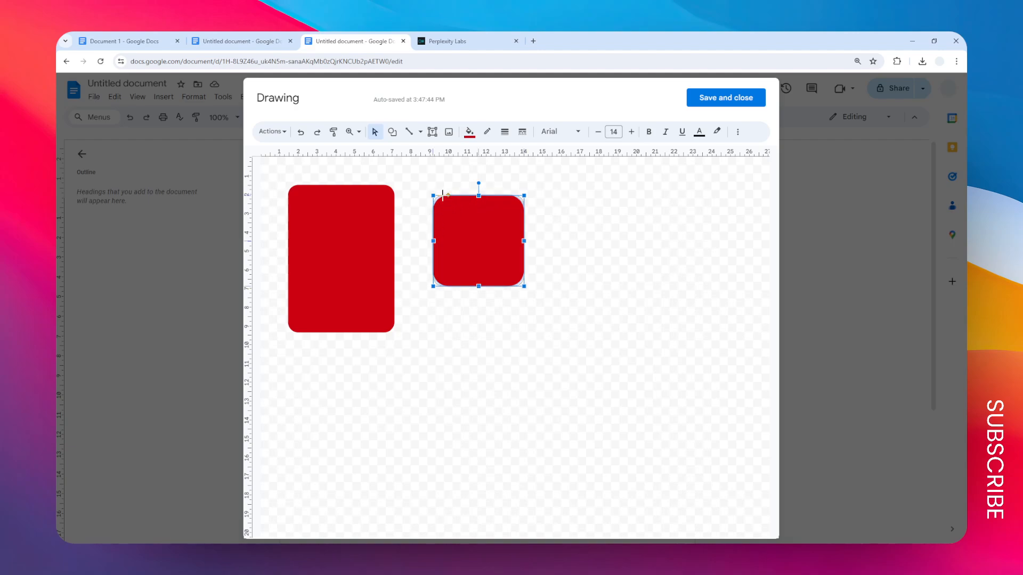
pyautogui.click(469, 131)
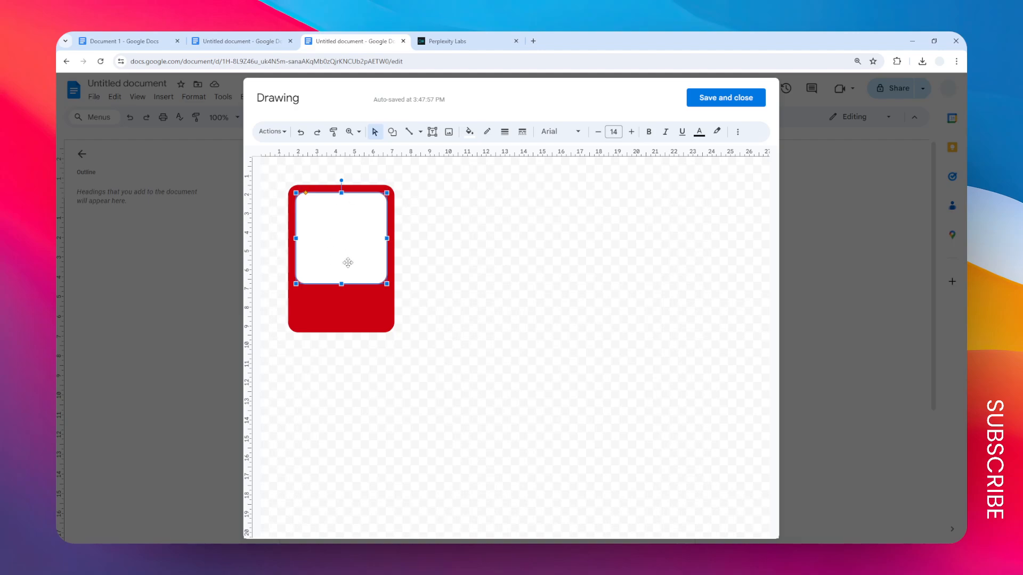
pyautogui.moveTo(431, 312)
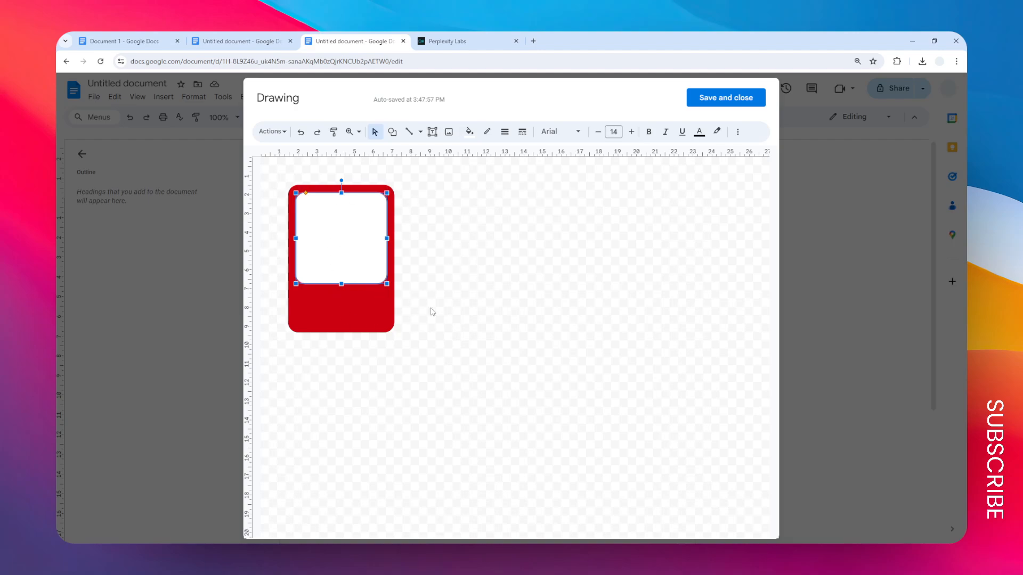
pyautogui.moveTo(474, 218)
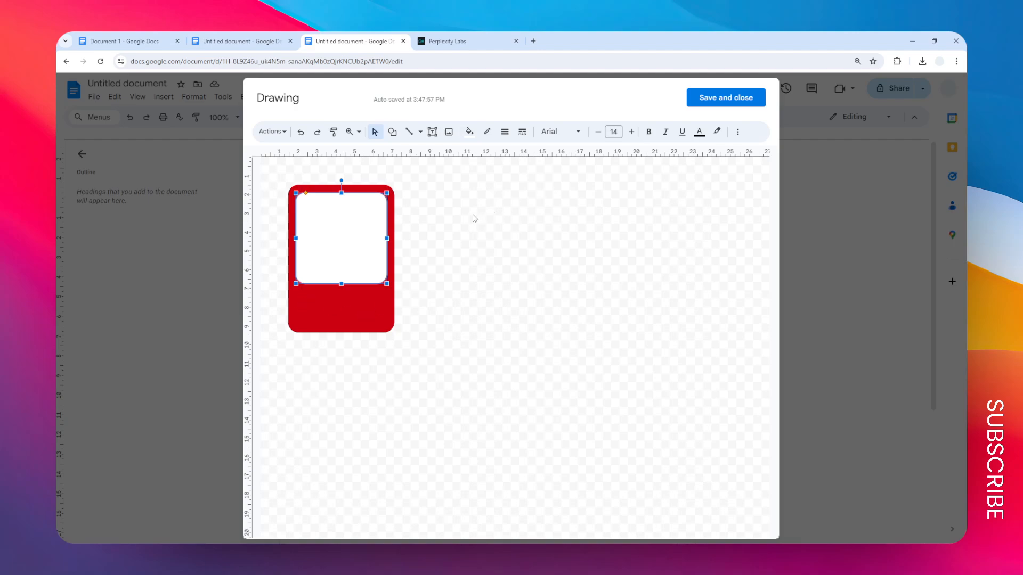
pyautogui.click(527, 208)
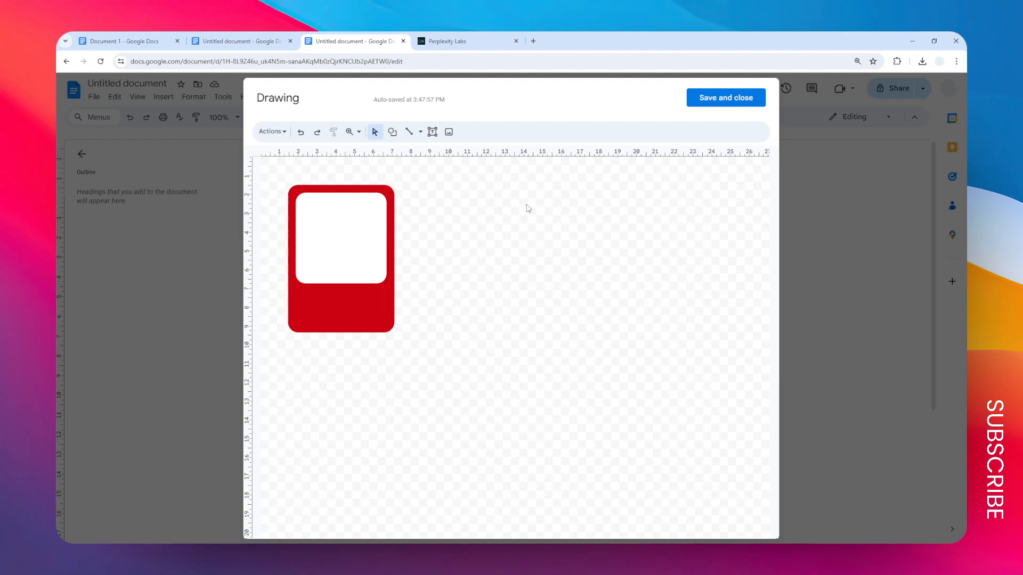
pyautogui.moveTo(437, 182)
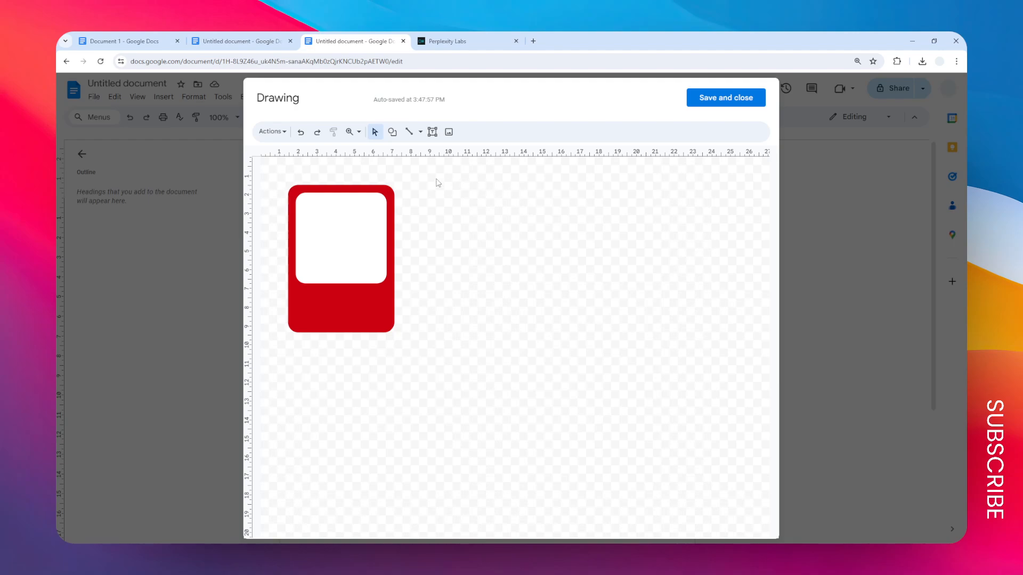
pyautogui.moveTo(449, 132)
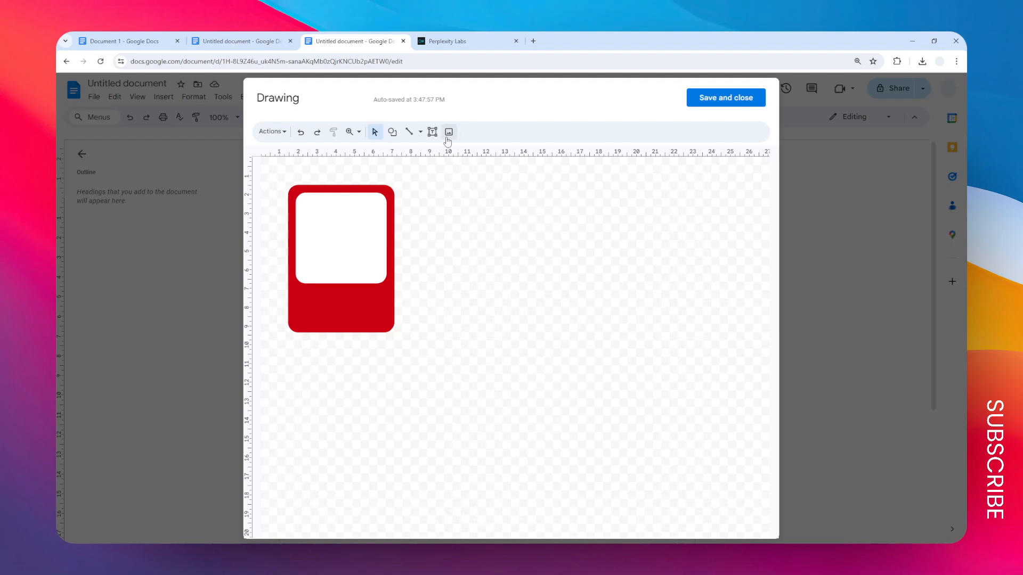
pyautogui.moveTo(448, 132)
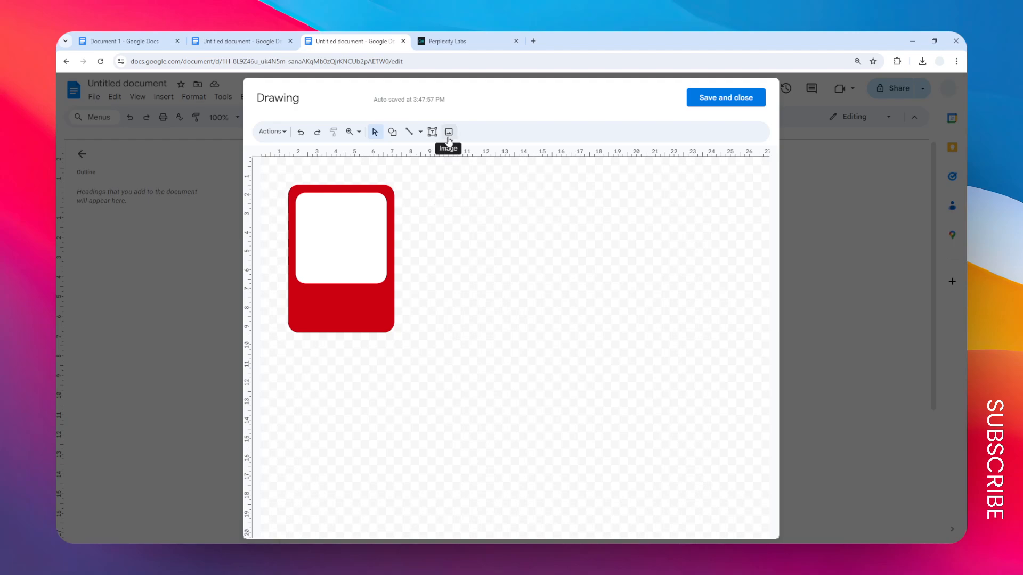
pyautogui.moveTo(483, 202)
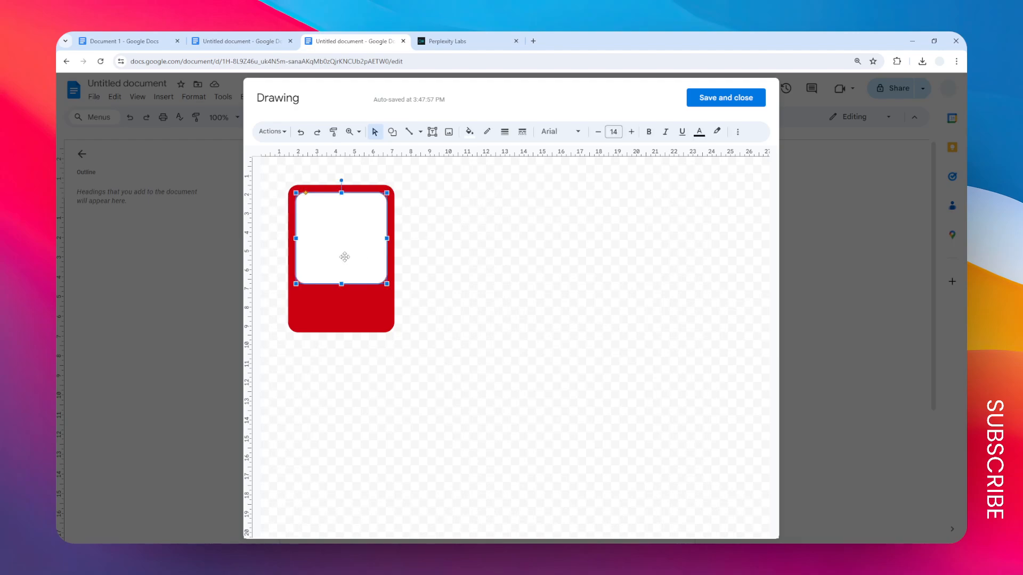
pyautogui.click(452, 181)
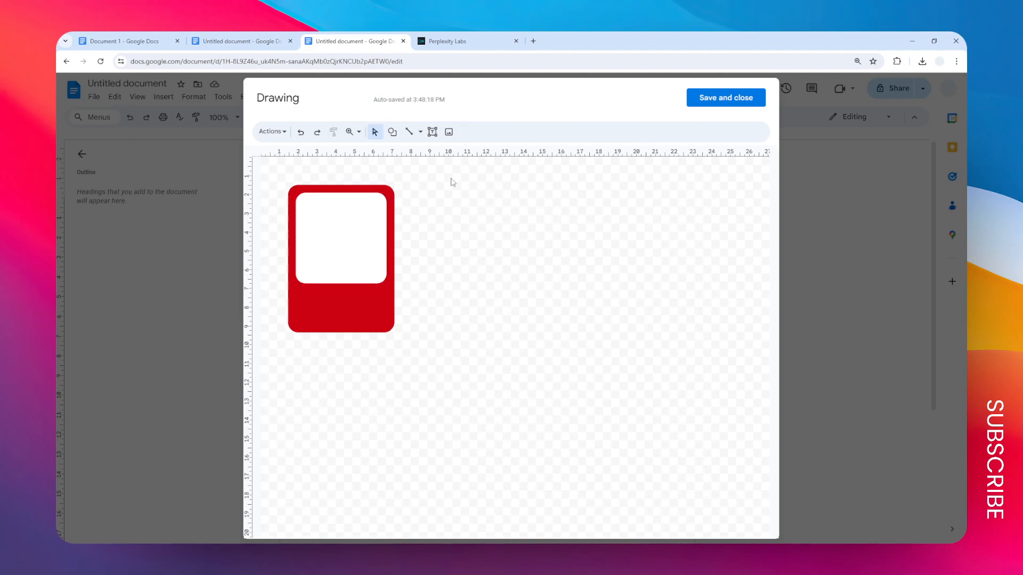
pyautogui.moveTo(458, 177)
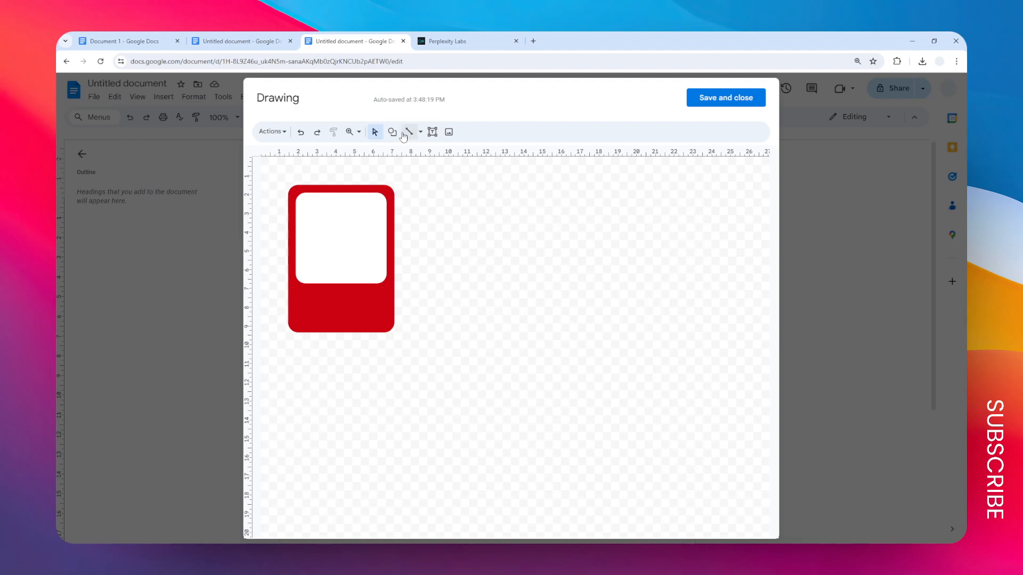
# - Place an orange-filled triangle centred in the card's white area, leaving an empty text box on the canvas
pyautogui.click(391, 131)
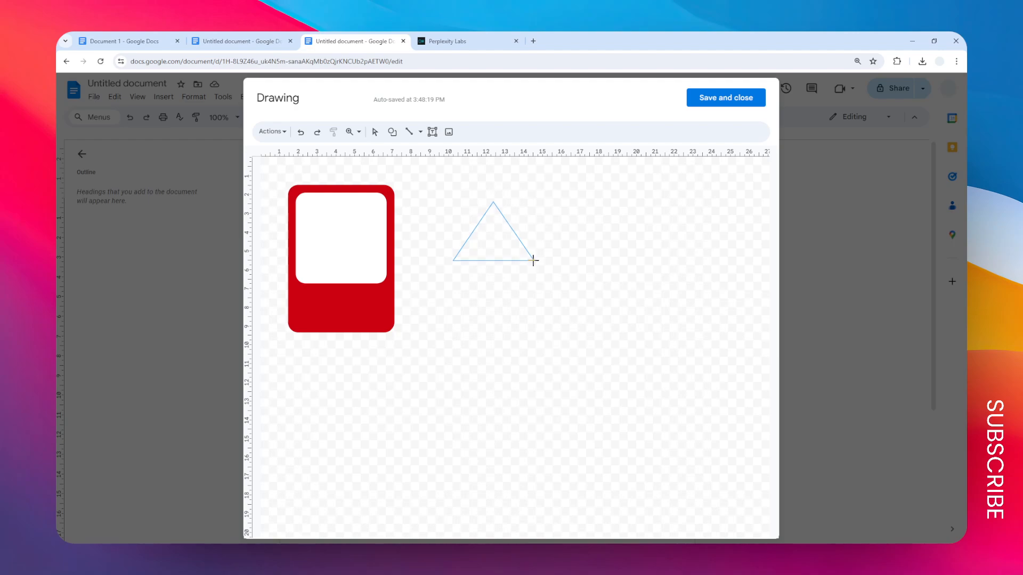
pyautogui.click(487, 234)
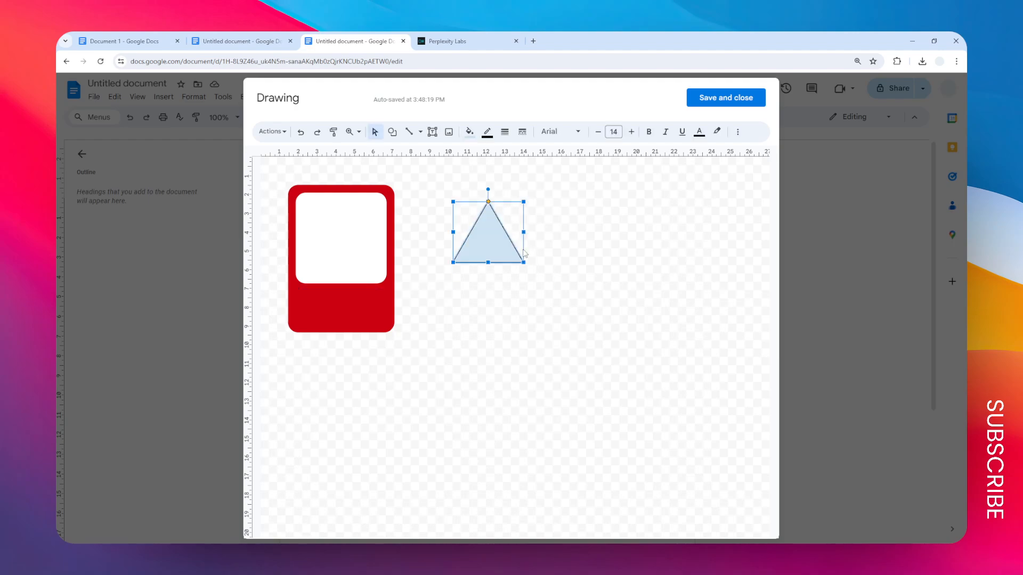
pyautogui.click(469, 131)
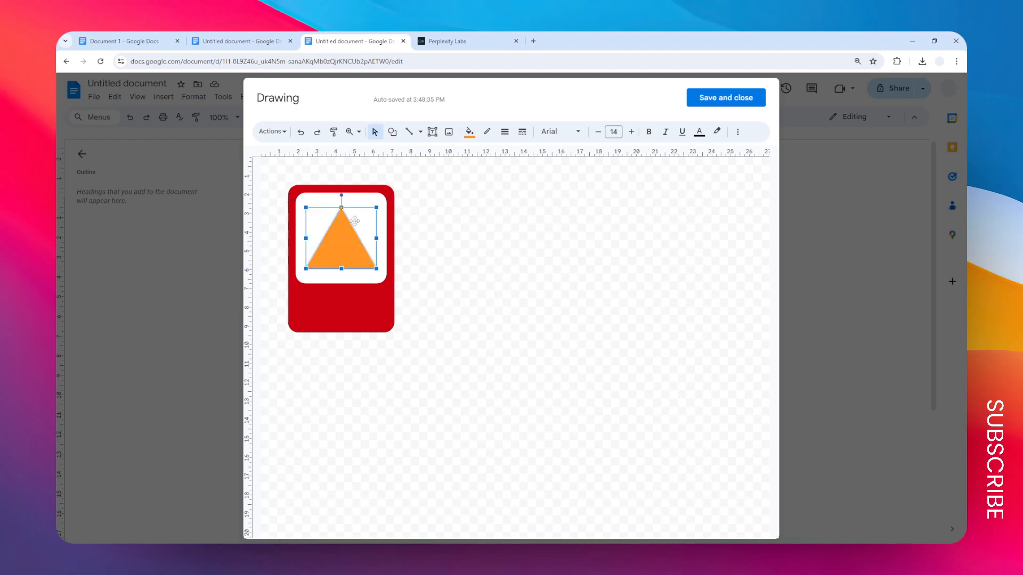
pyautogui.click(539, 190)
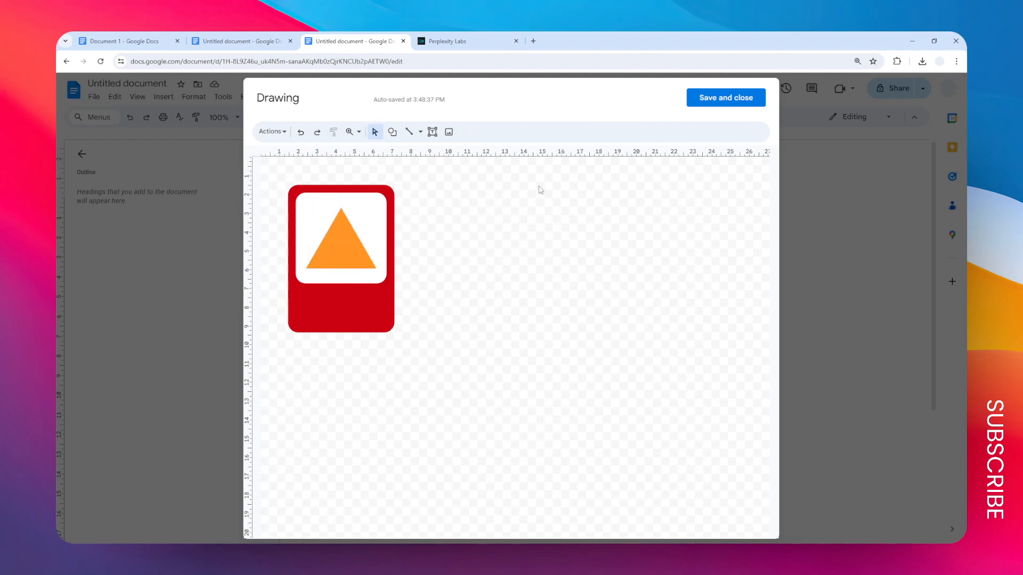
pyautogui.moveTo(432, 132)
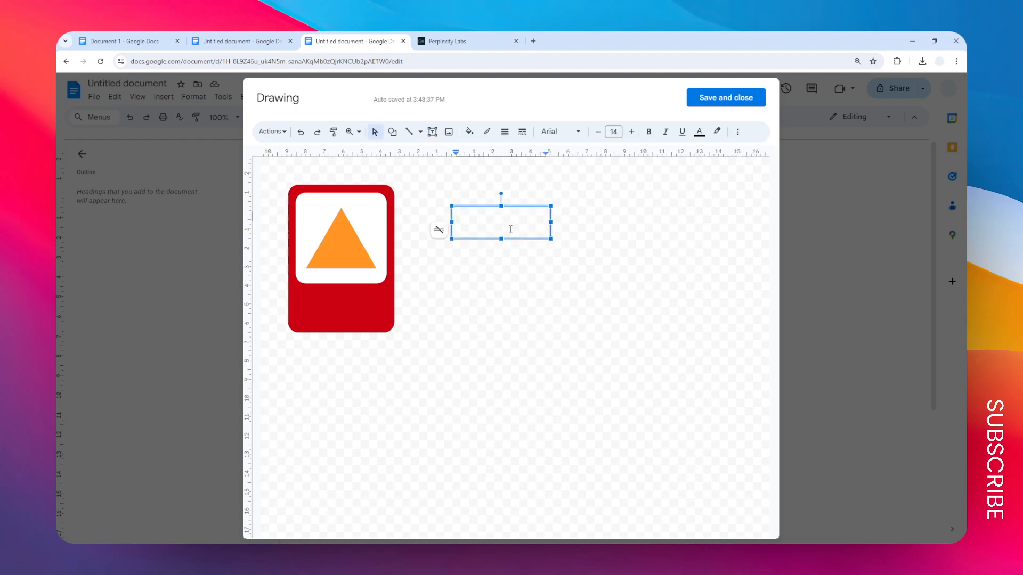
# - Label the red lower band with white 'Triangle' text and save the drawing into the document
pyautogui.write('Triangle')
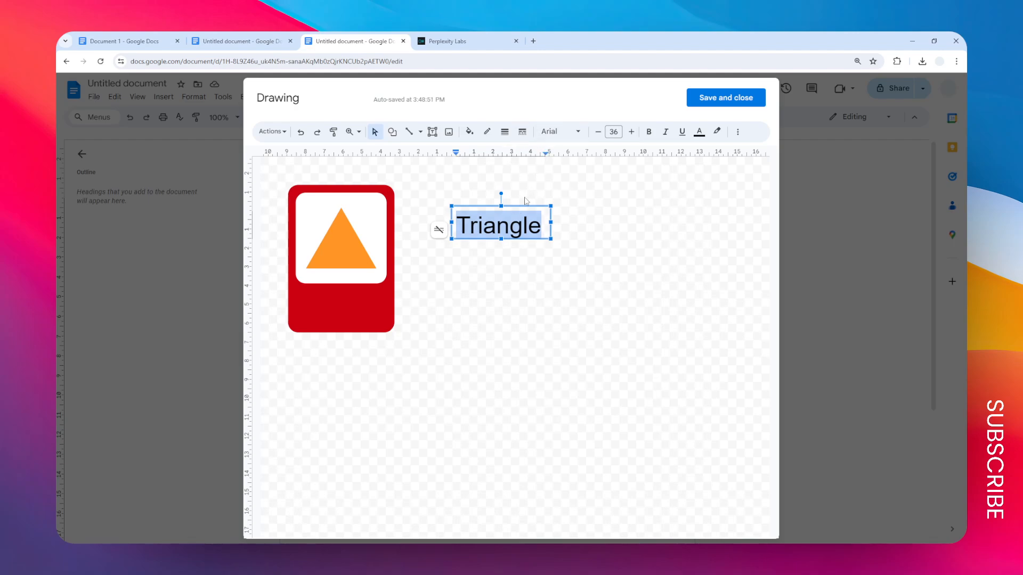
pyautogui.click(362, 307)
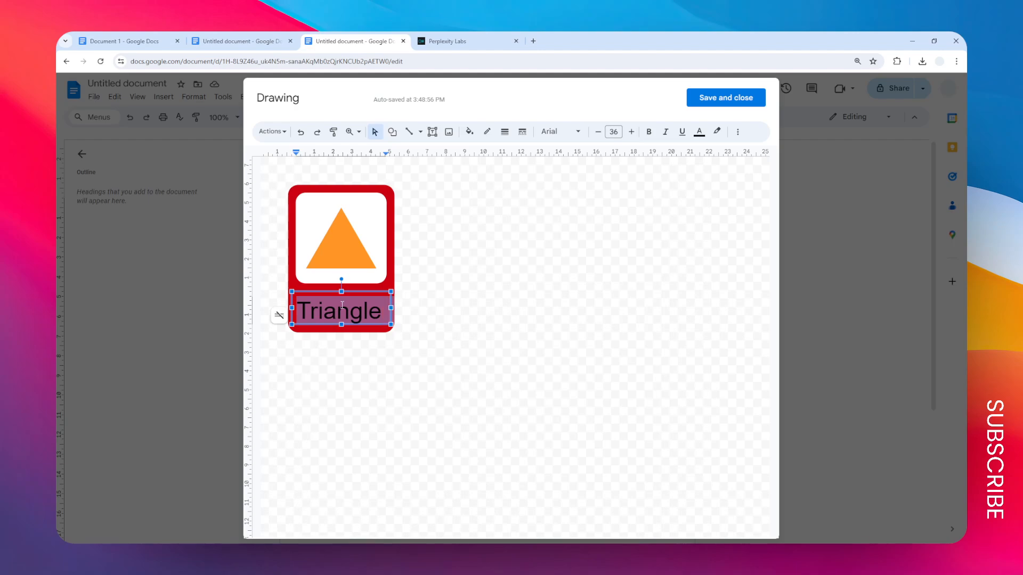
pyautogui.moveTo(698, 131)
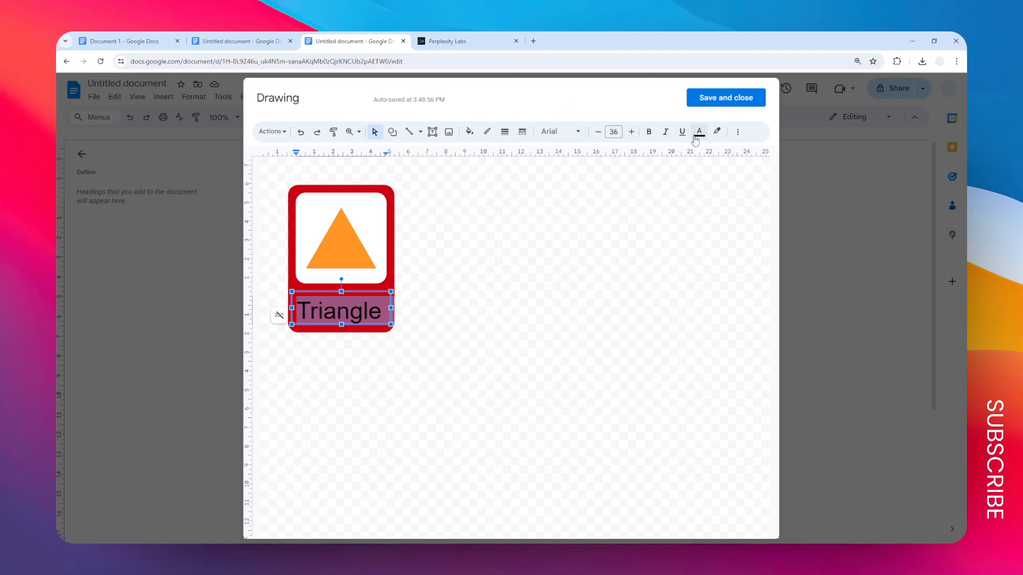
pyautogui.click(698, 131)
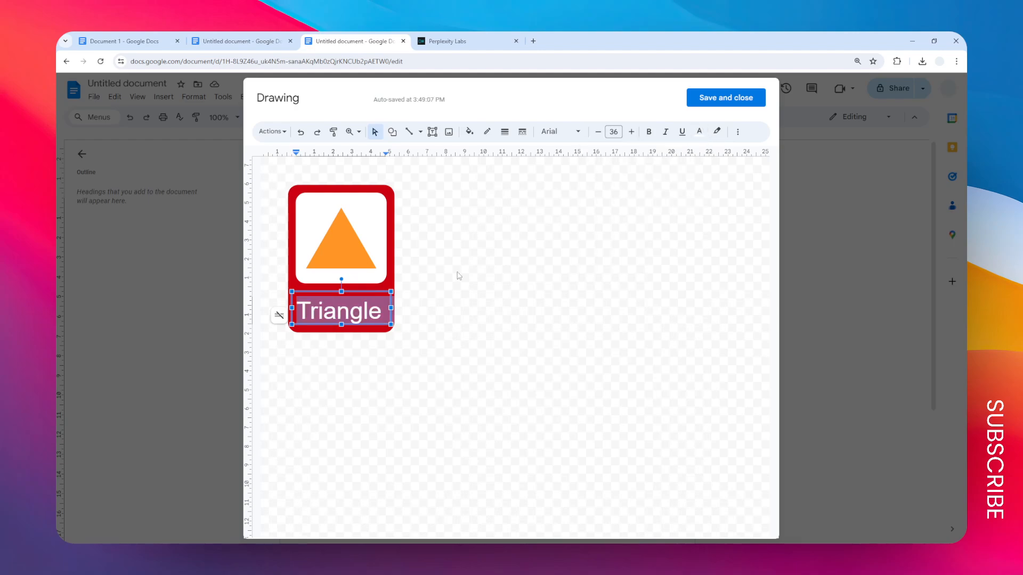
pyautogui.click(519, 248)
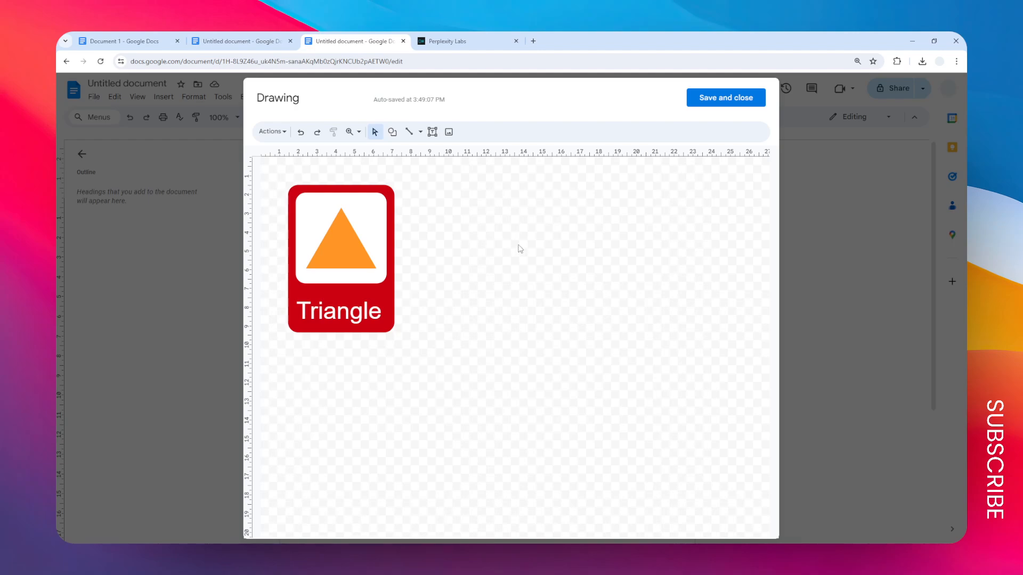
pyautogui.click(724, 97)
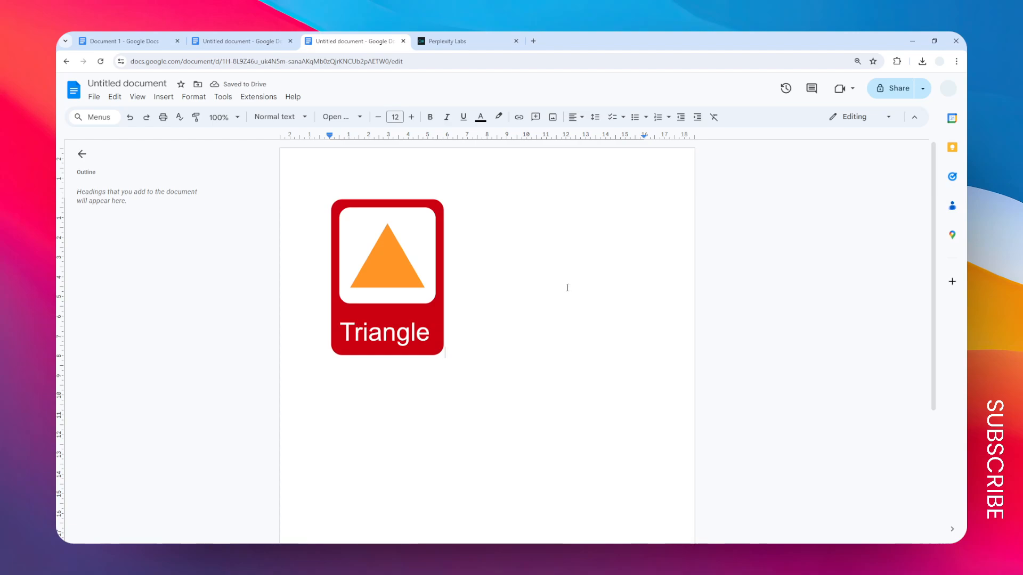
pyautogui.moveTo(482, 260)
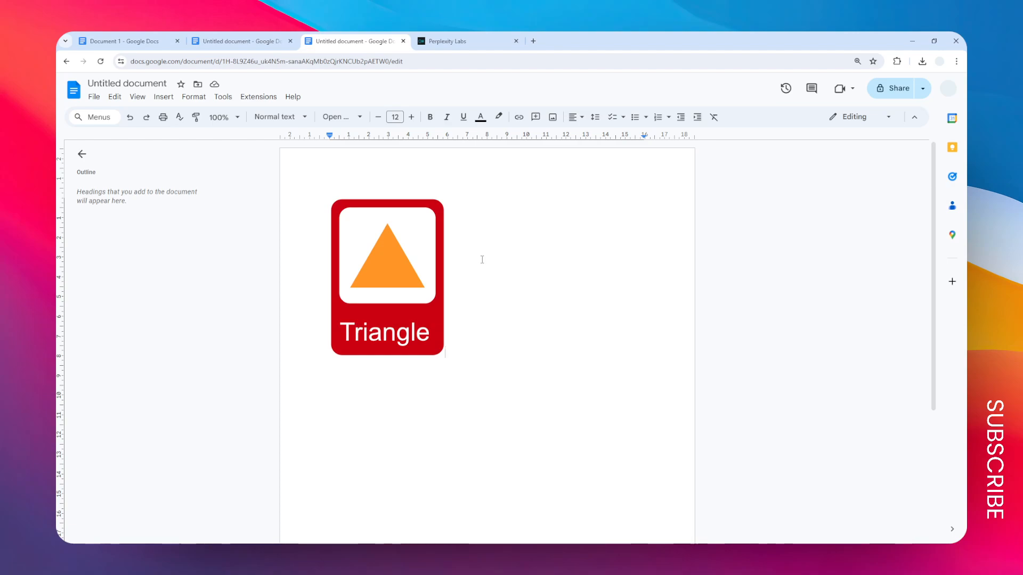
# - Paste a copy of the Triangle flashcard directly beneath the original
pyautogui.click(387, 277)
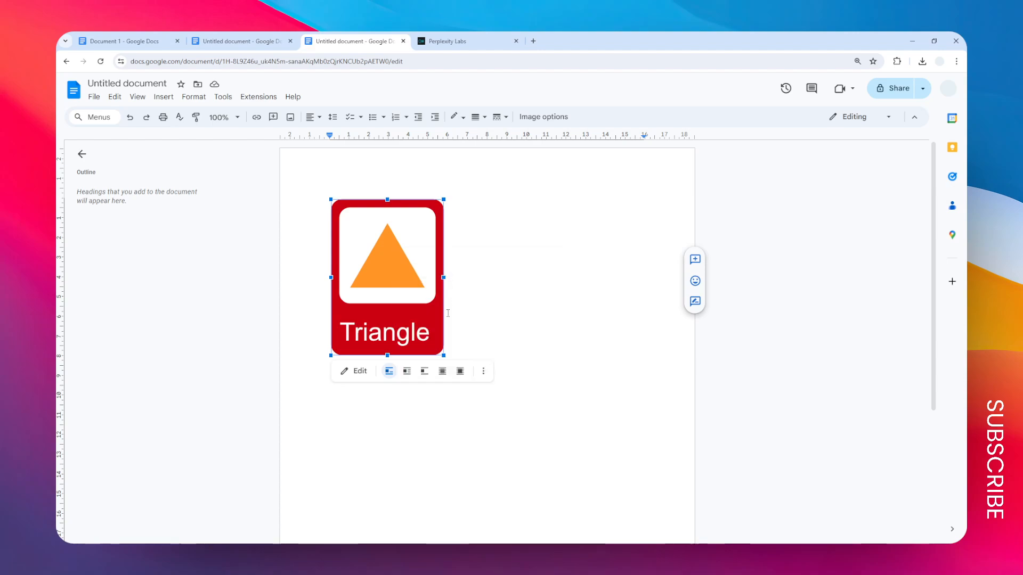
pyautogui.click(509, 354)
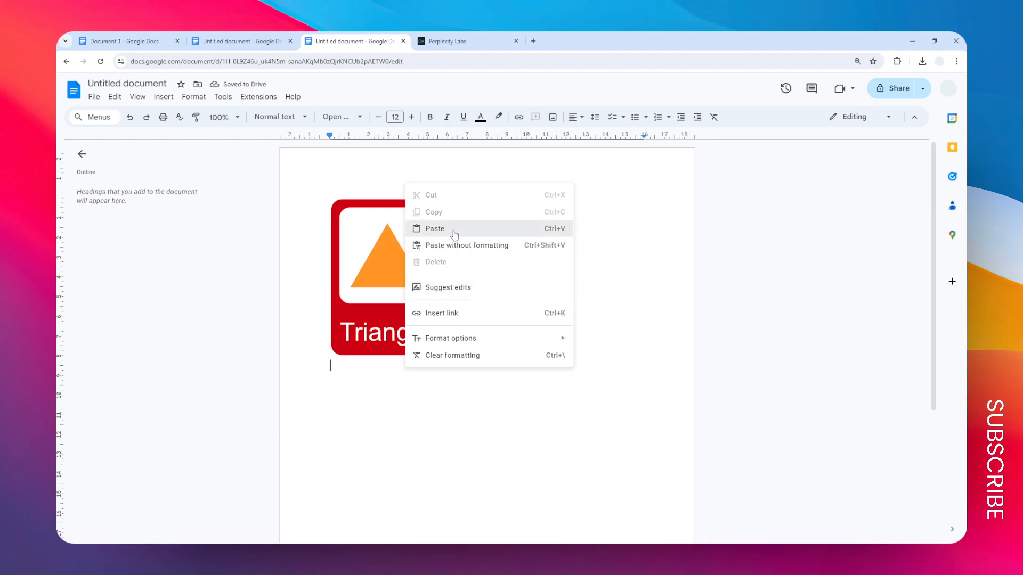
pyautogui.click(434, 228)
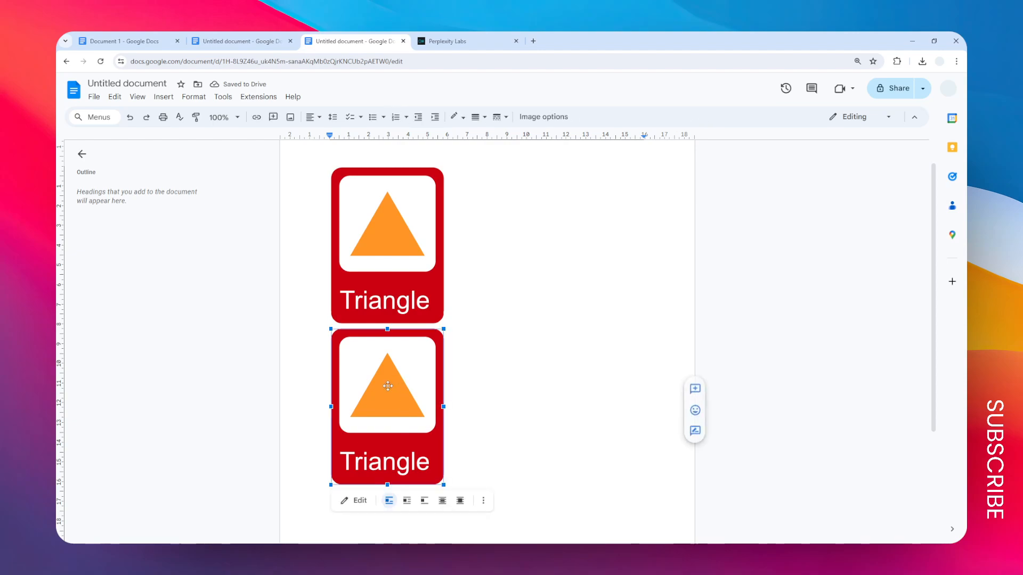
pyautogui.click(359, 501)
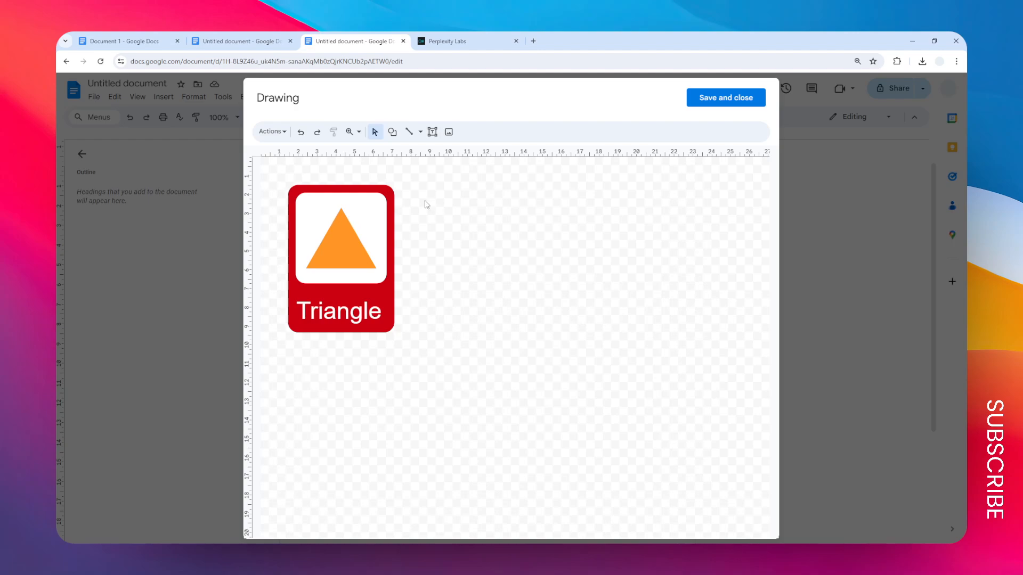
pyautogui.click(340, 242)
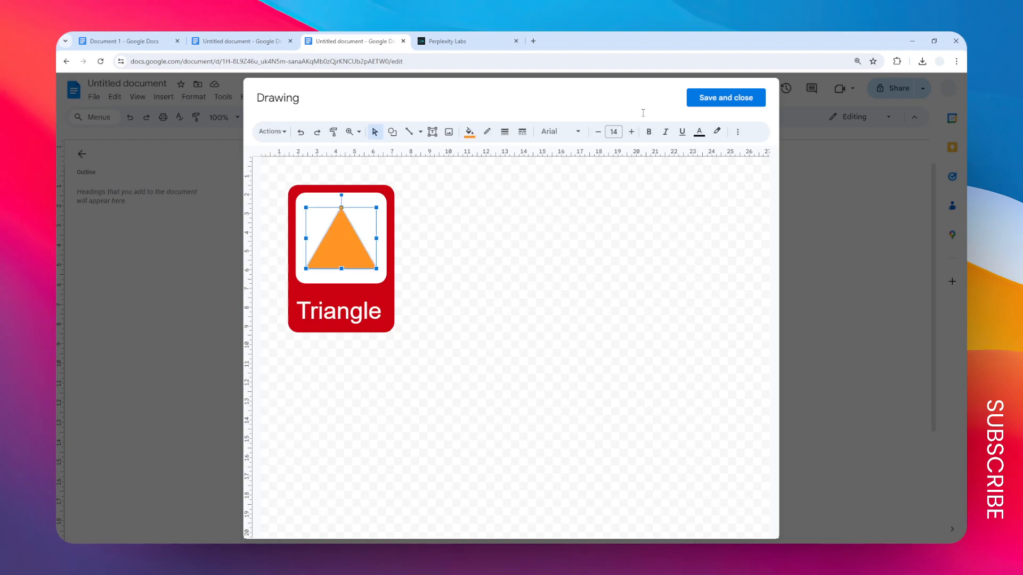
pyautogui.click(724, 97)
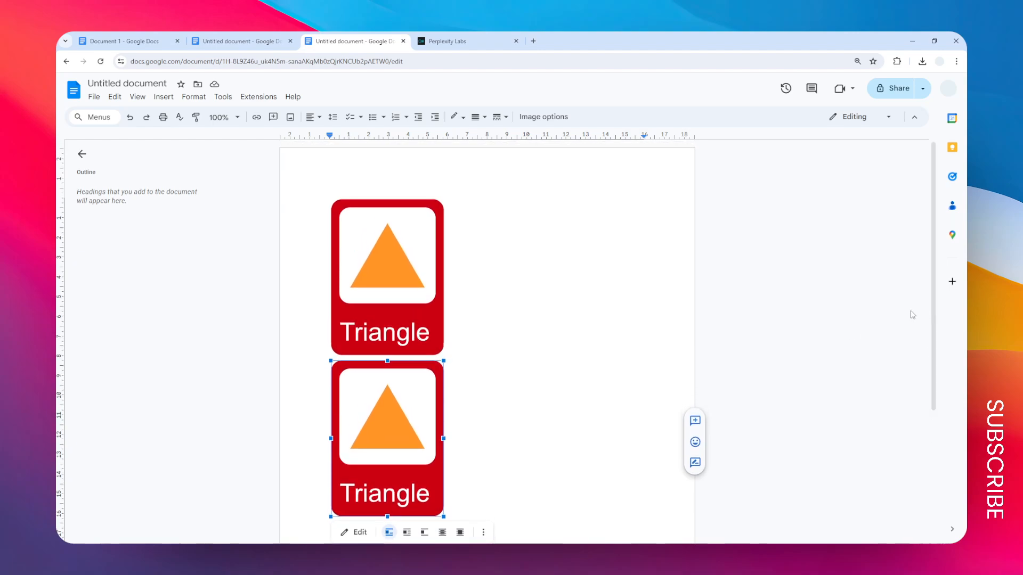
pyautogui.moveTo(853, 318)
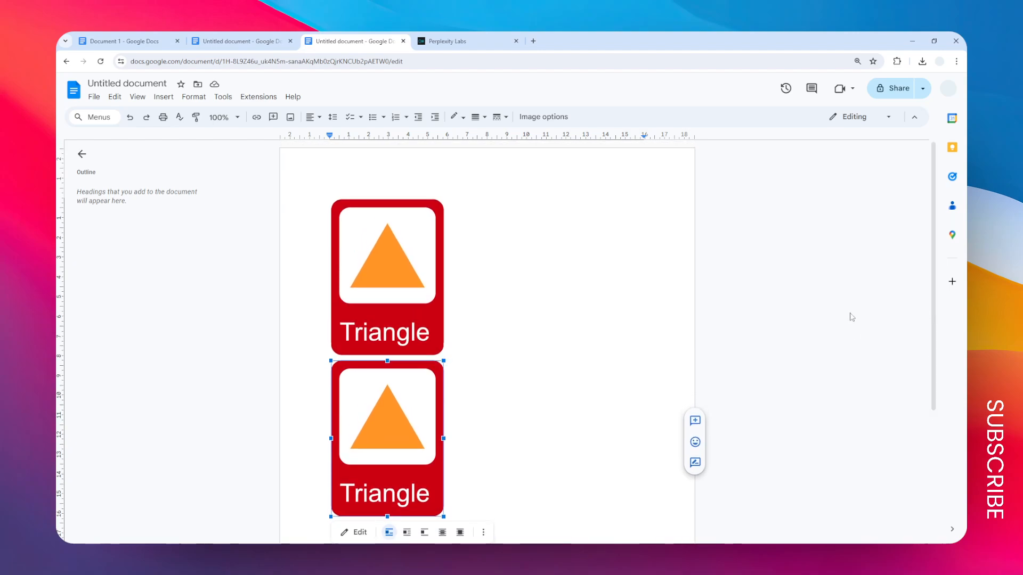